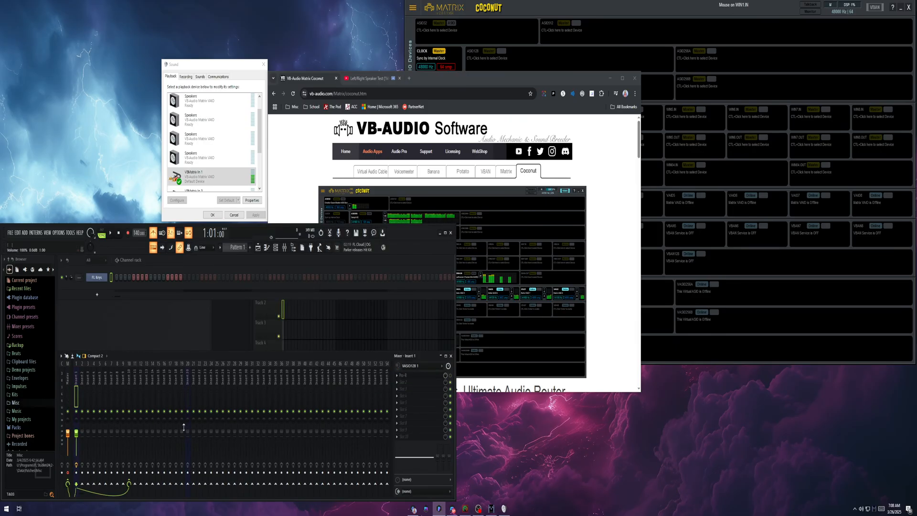
Step: Start a new FL Studio project, discarding unsaved changes to untitled.flp
left_click(11, 233)
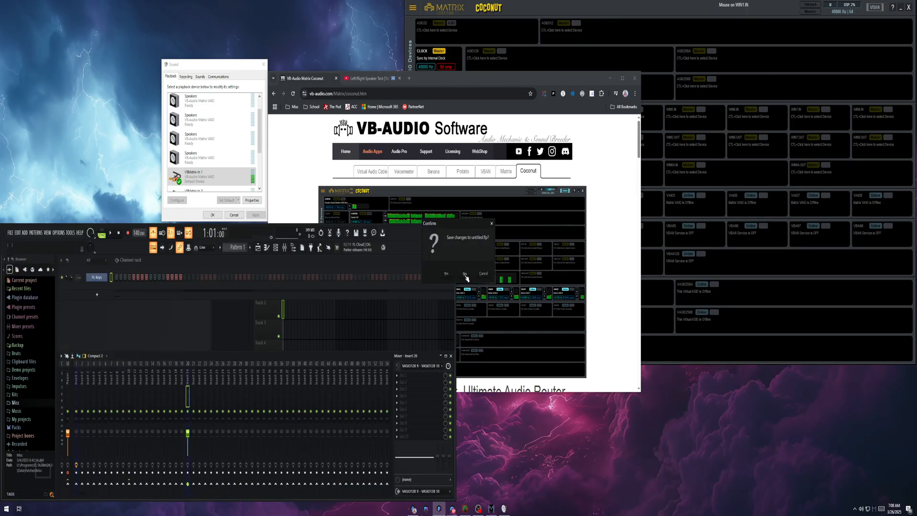
left_click(465, 274)
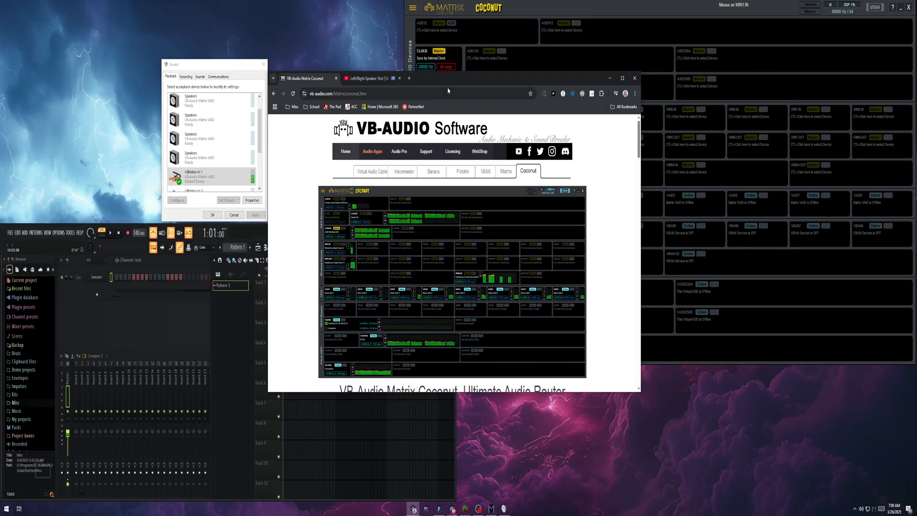
mouse_move(527, 177)
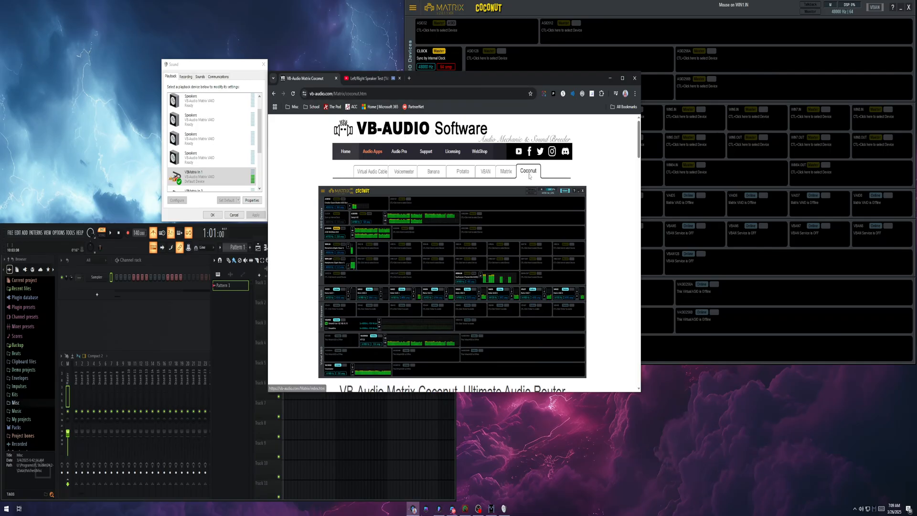
mouse_move(488, 222)
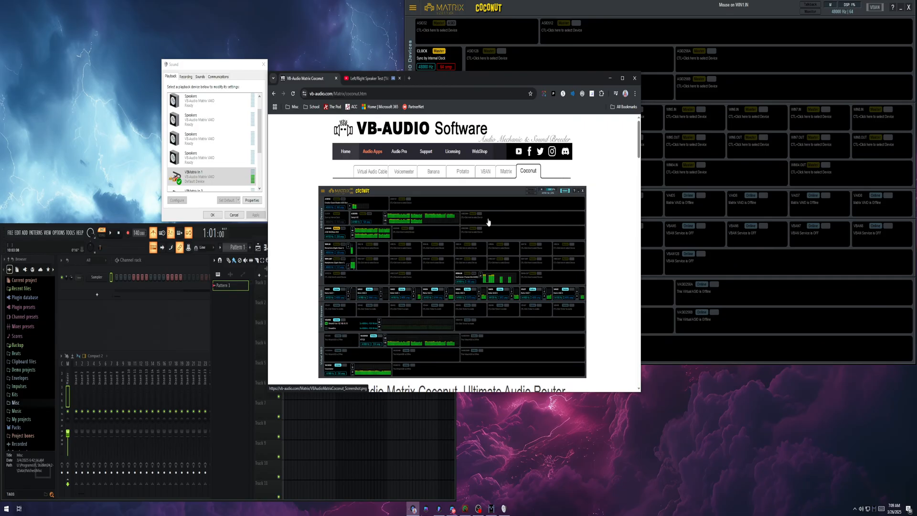
scroll("down", 3)
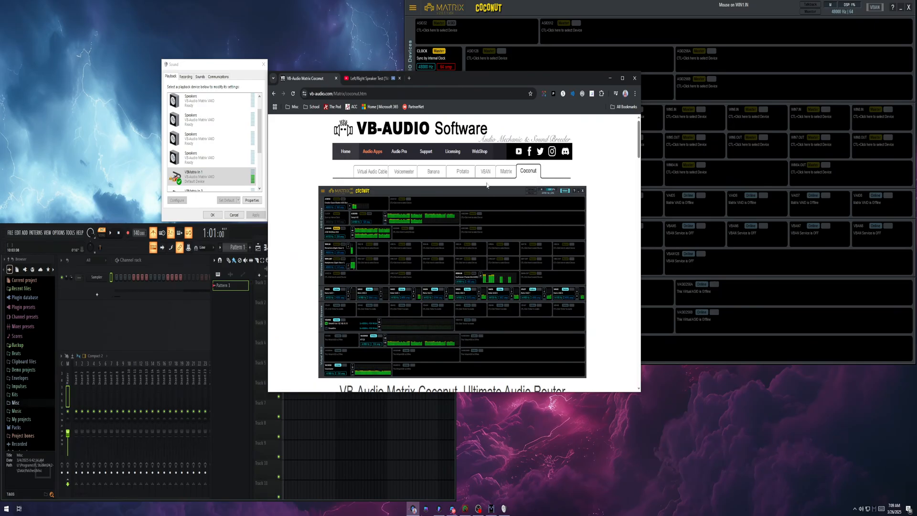
scroll("down", 3)
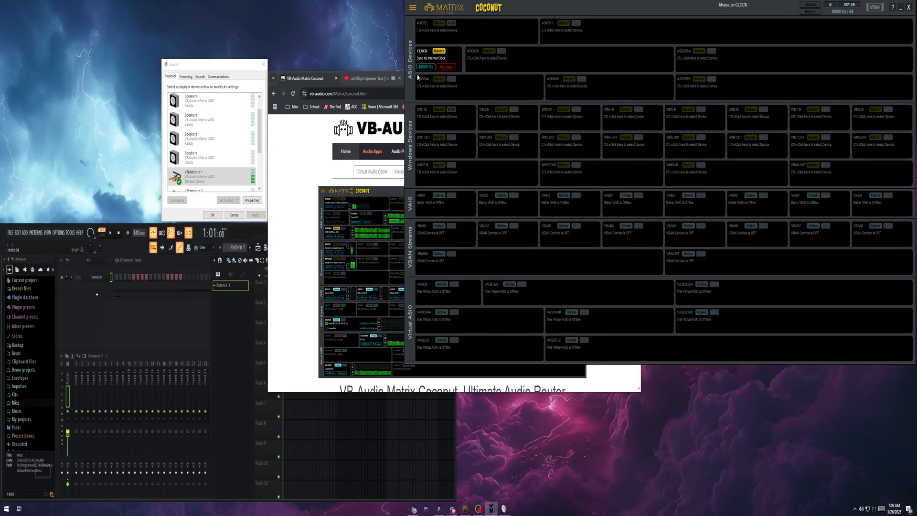
mouse_move(427, 88)
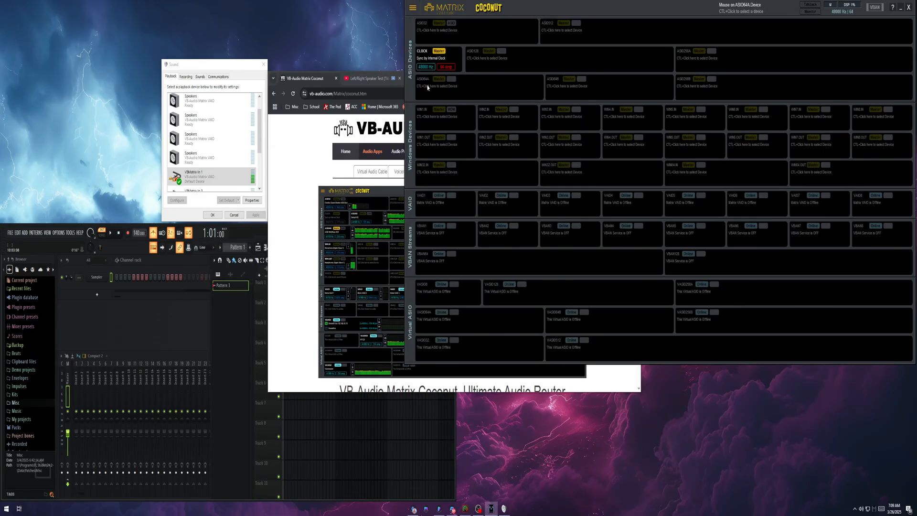
mouse_move(437, 51)
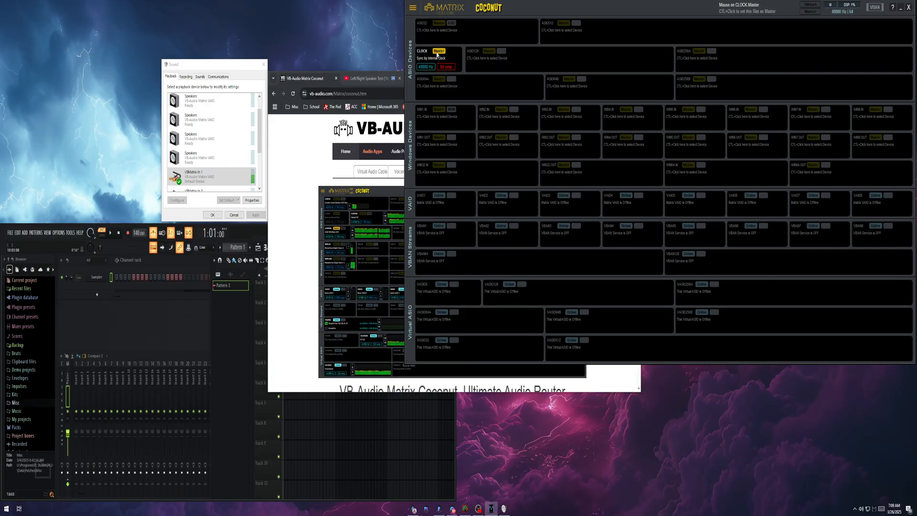
mouse_move(496, 154)
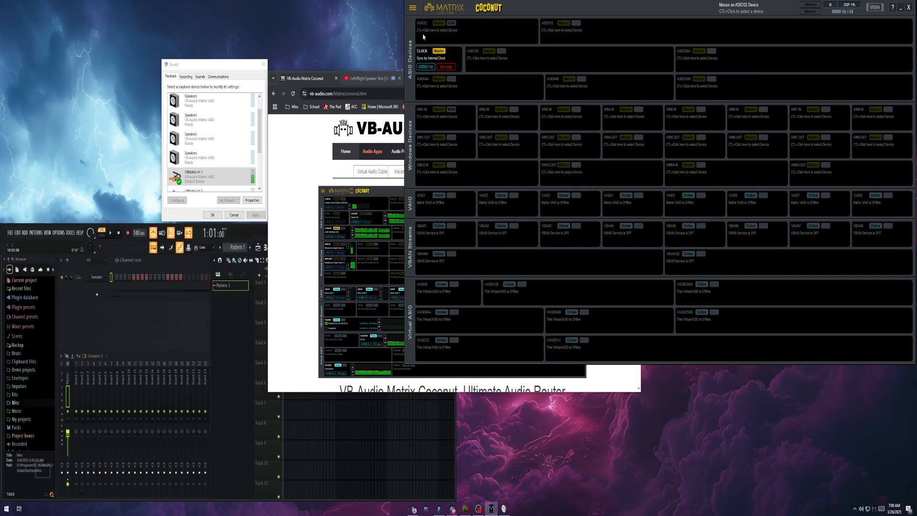
mouse_move(418, 36)
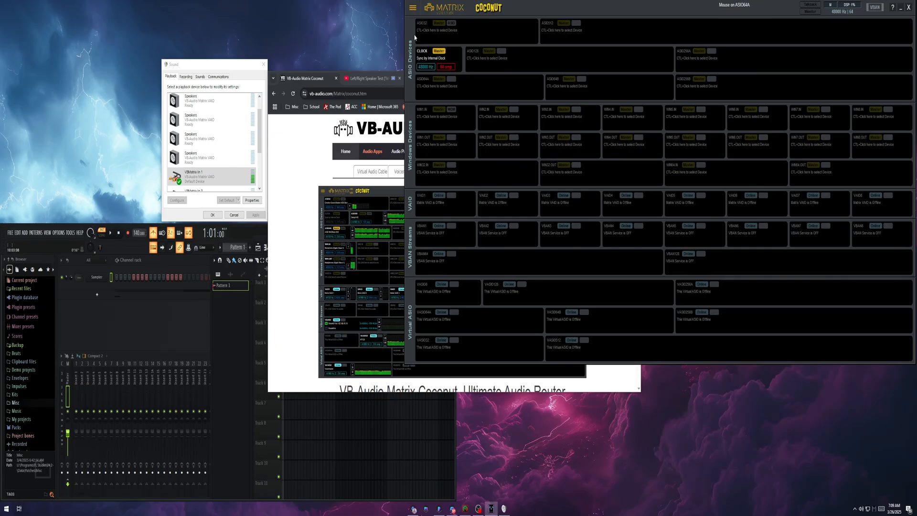
mouse_move(415, 139)
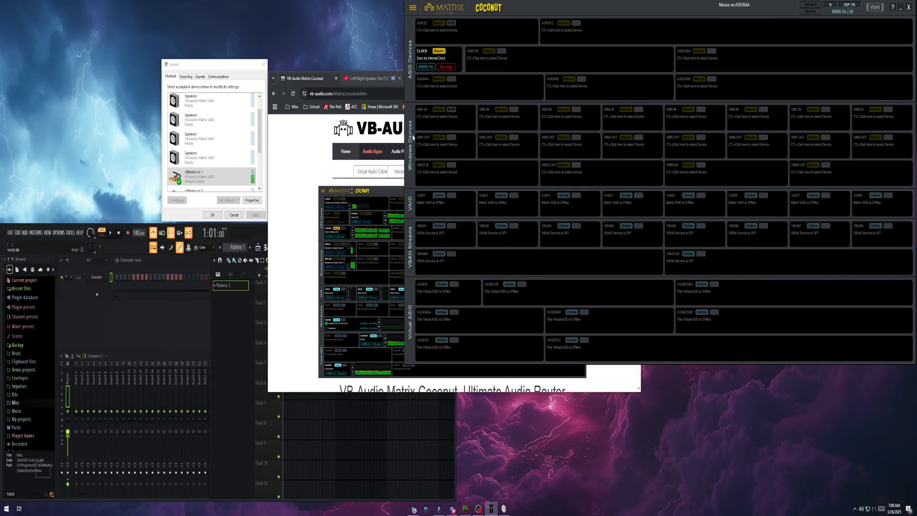
mouse_move(433, 121)
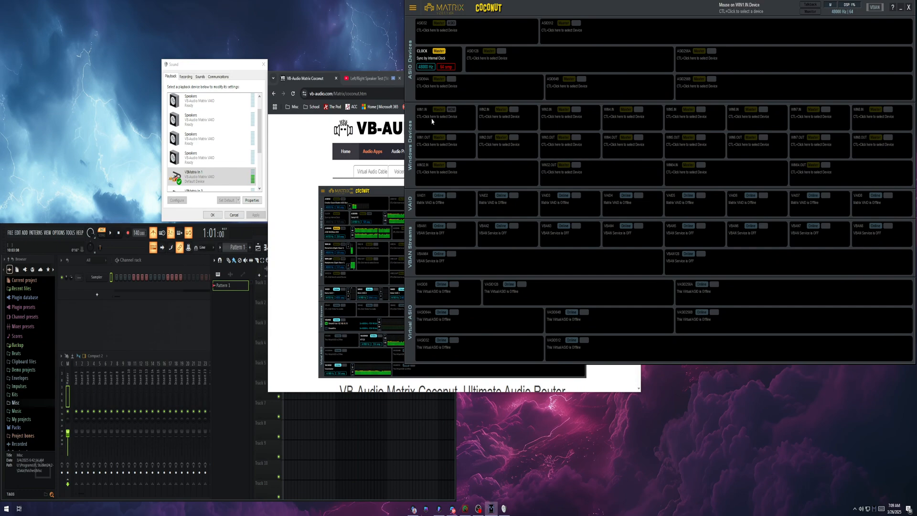
mouse_move(434, 147)
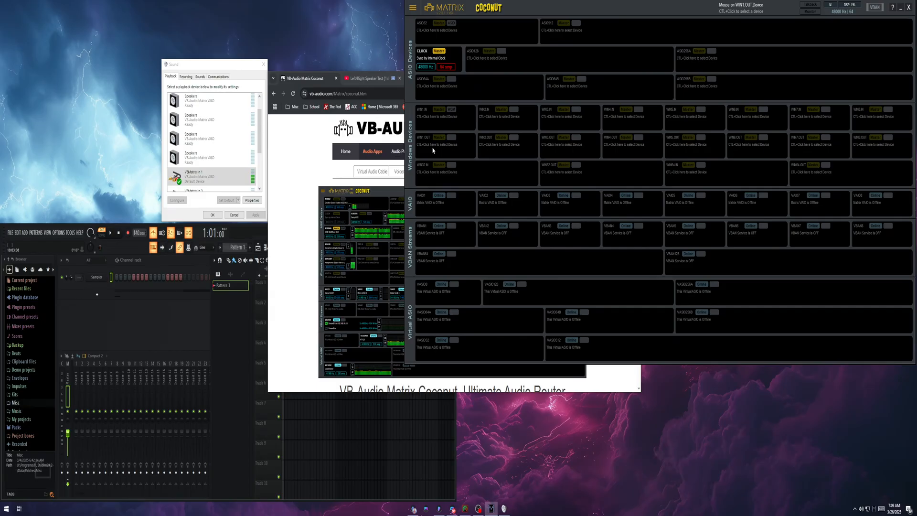
mouse_move(436, 36)
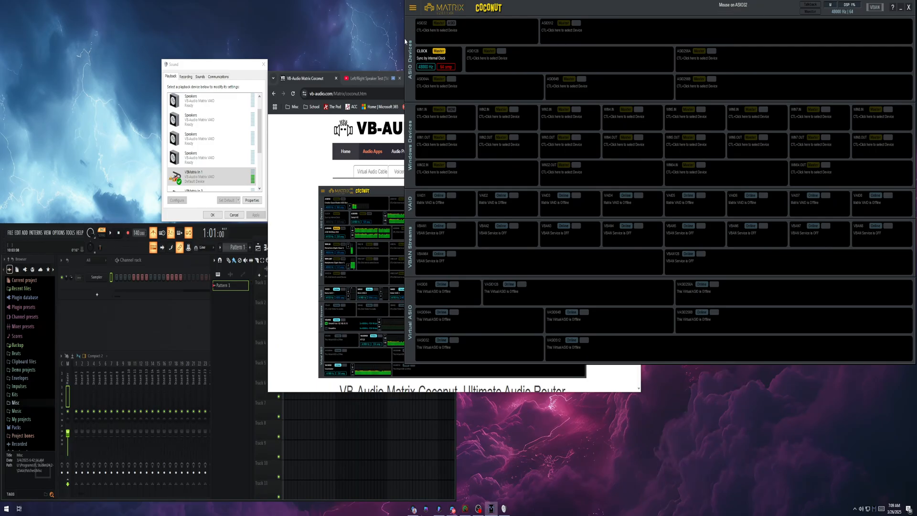
mouse_move(503, 34)
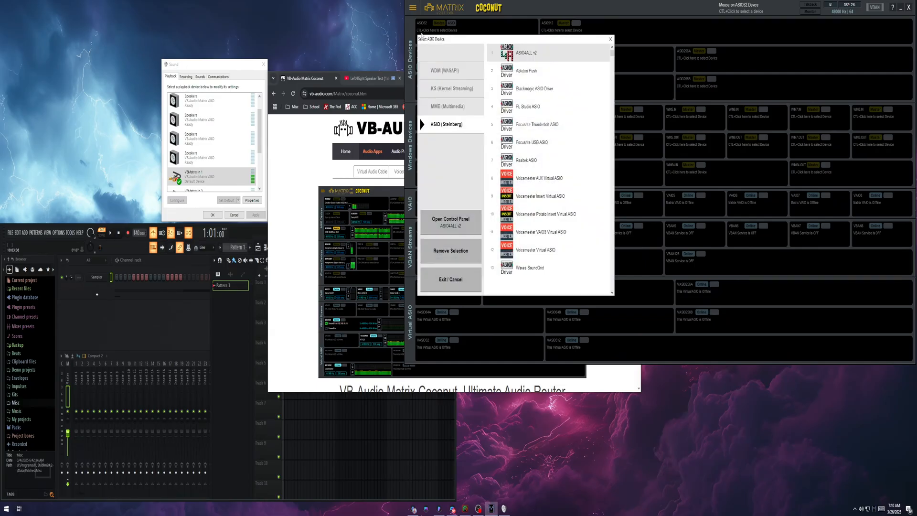
Step: Assign the Focusrite USB ASIO driver to the ASIO32 slot at 48000 Hz
left_click(538, 124)
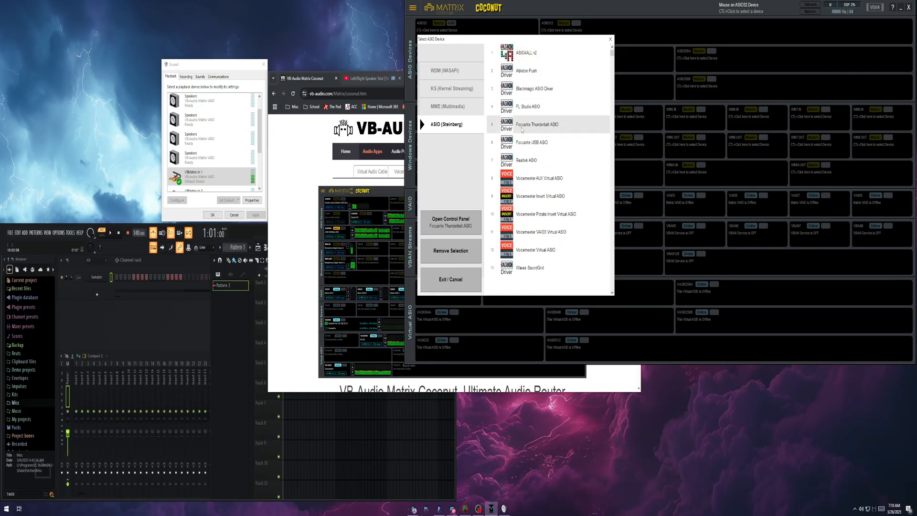
left_click(532, 142)
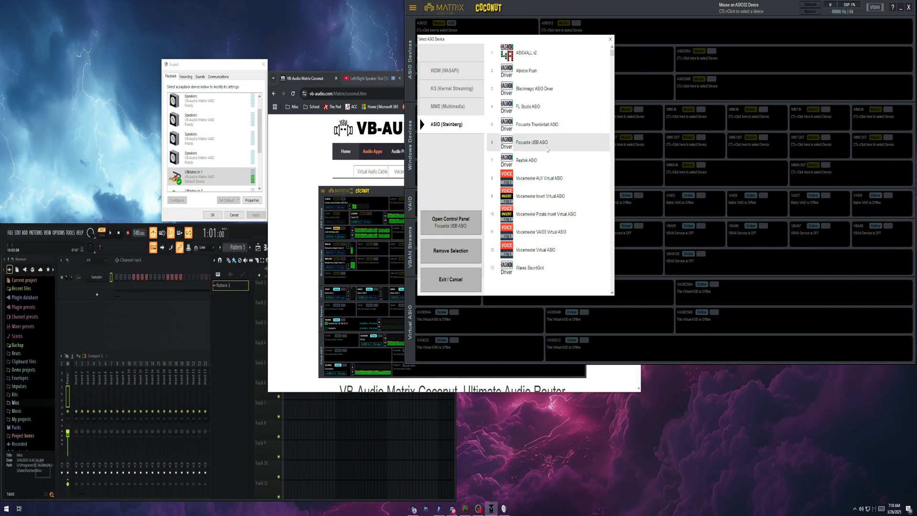
left_click(537, 124)
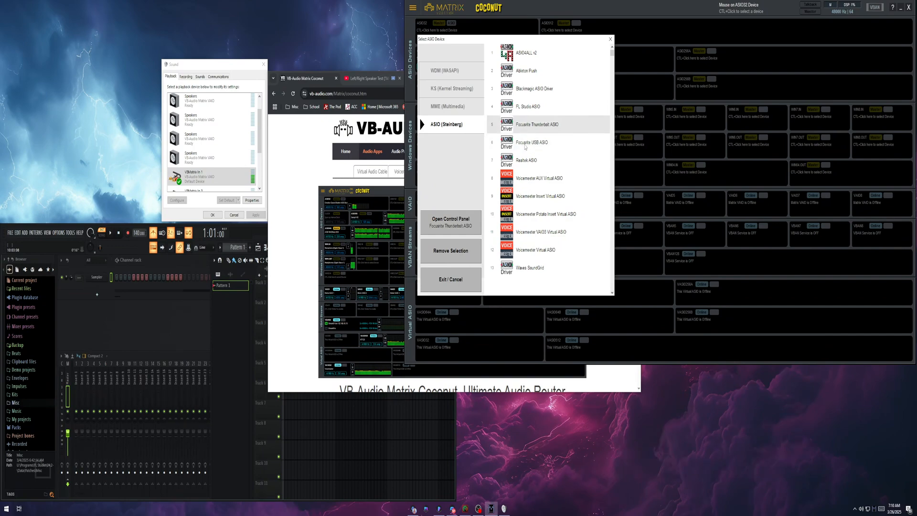
left_click(532, 142)
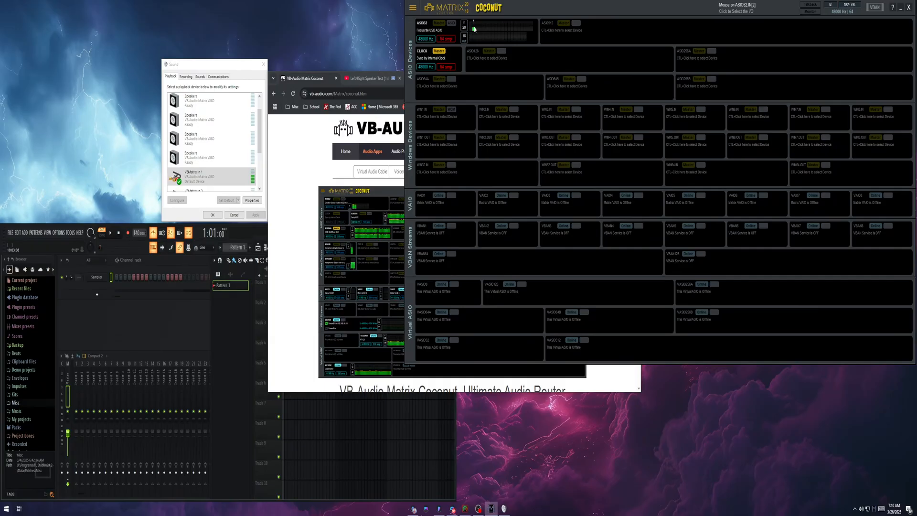
mouse_move(448, 140)
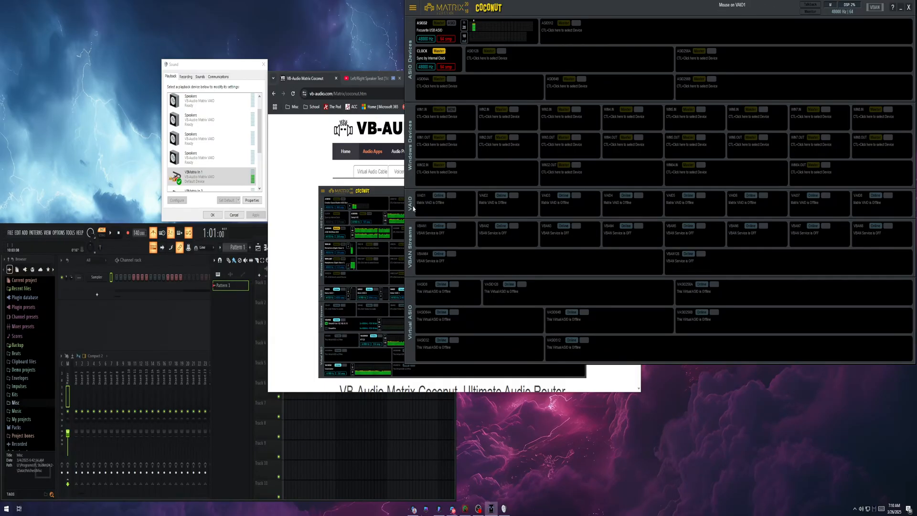
Step: Review the Windows Sound playback and recording lists, inspecting the VBMatrix Out 1 device
left_click(186, 76)
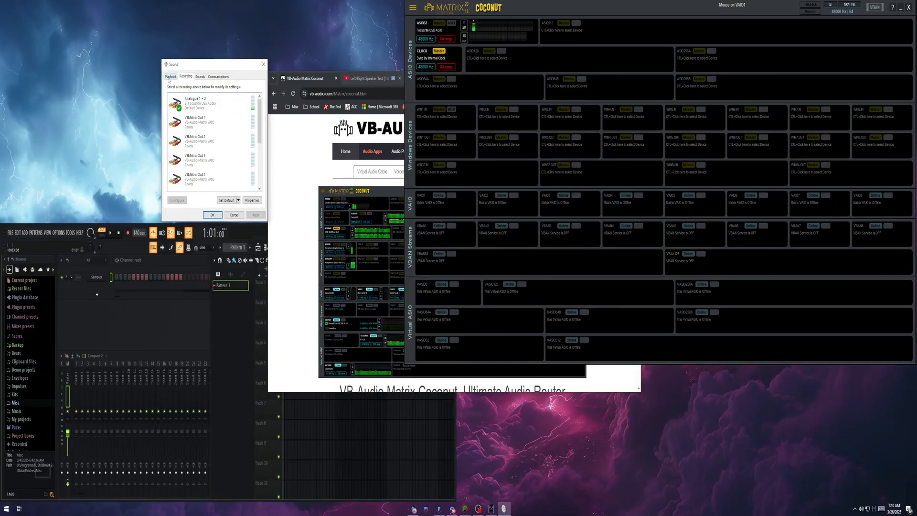
left_click(170, 76)
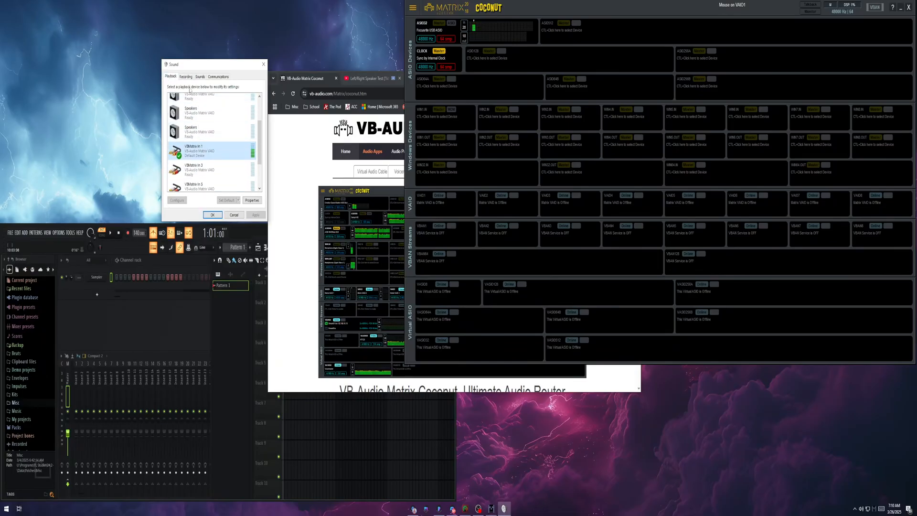
left_click(185, 77)
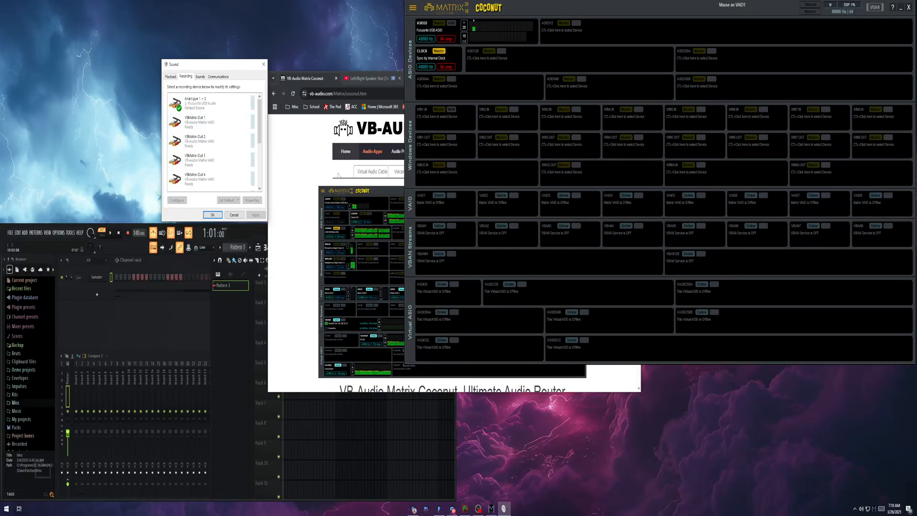
left_click(204, 122)
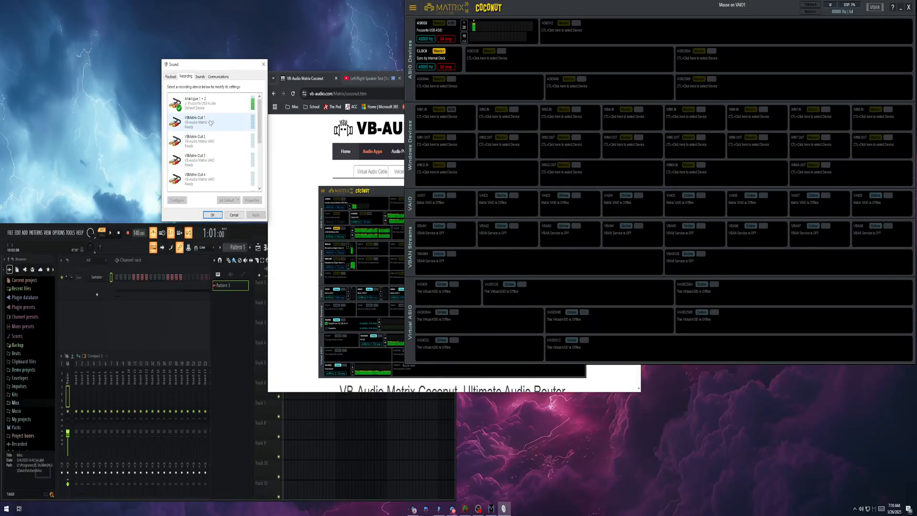
left_click(171, 76)
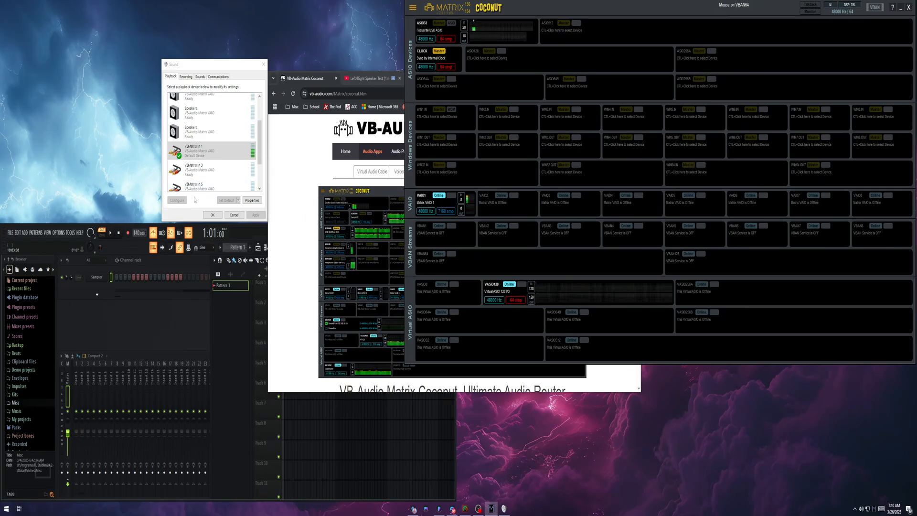
Step: Open FL Studio's audio settings from the Options menu
left_click(60, 232)
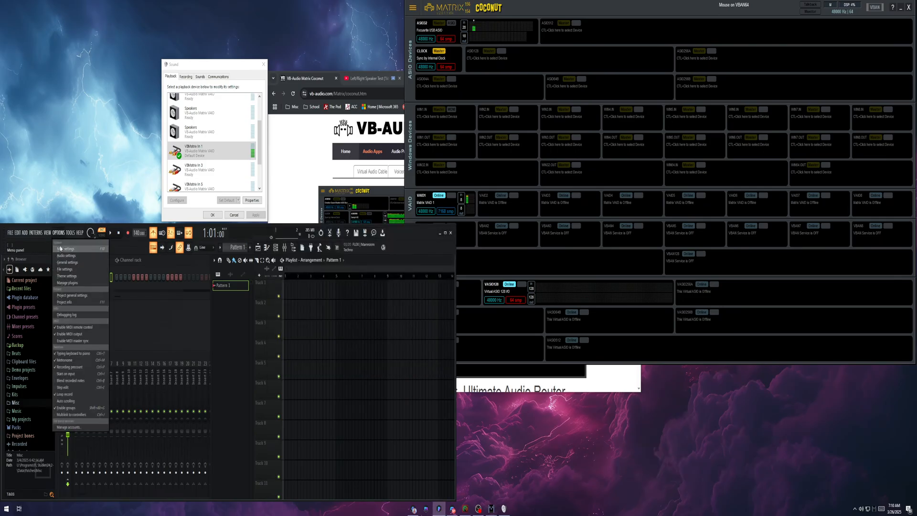
left_click(66, 248)
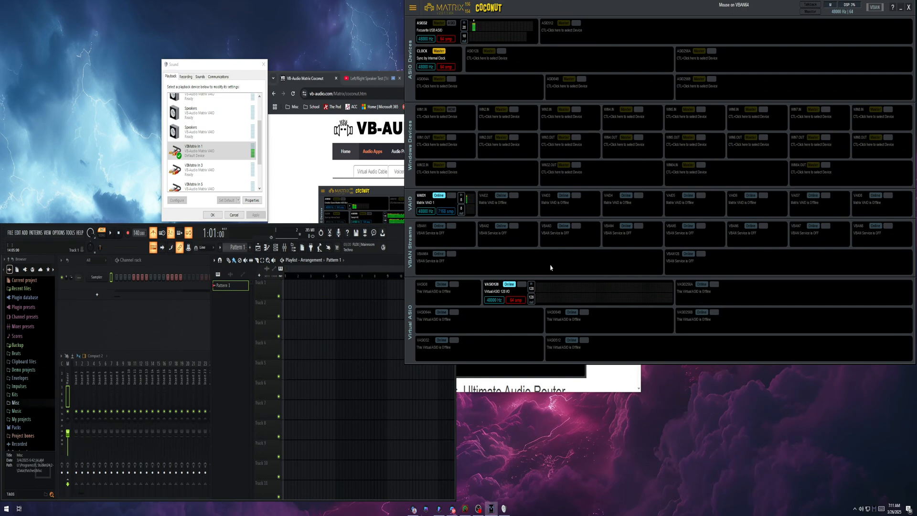
mouse_move(478, 30)
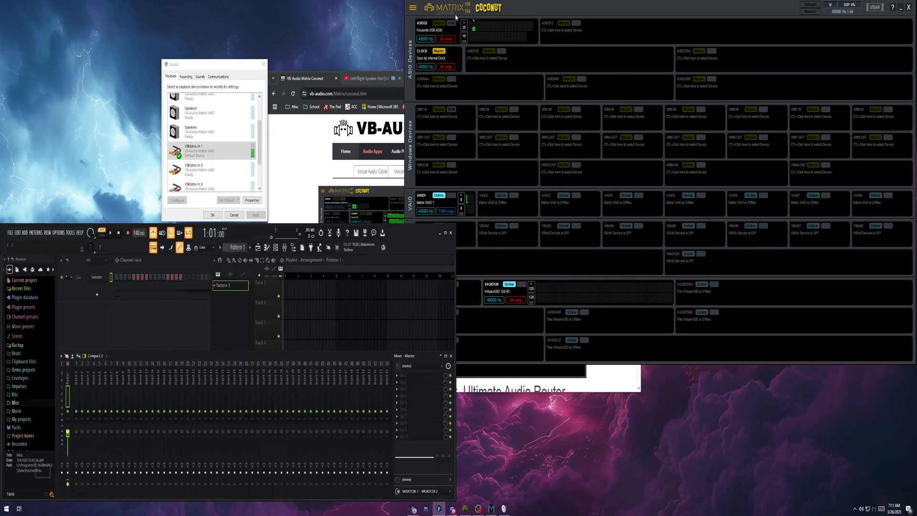
mouse_move(437, 10)
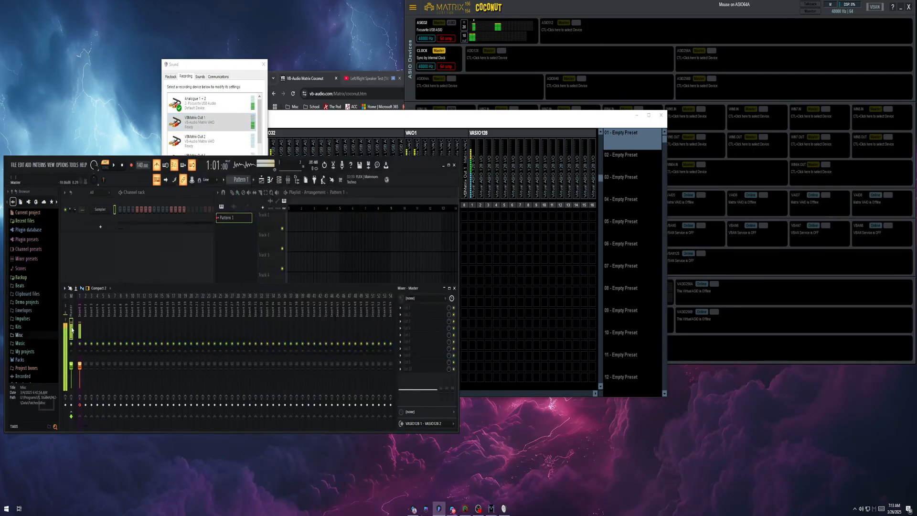
Step: Arrange the Matrix Routing Grid to show ASIO32, VAIO1 and VASIO128 columns and presets
left_click(206, 122)
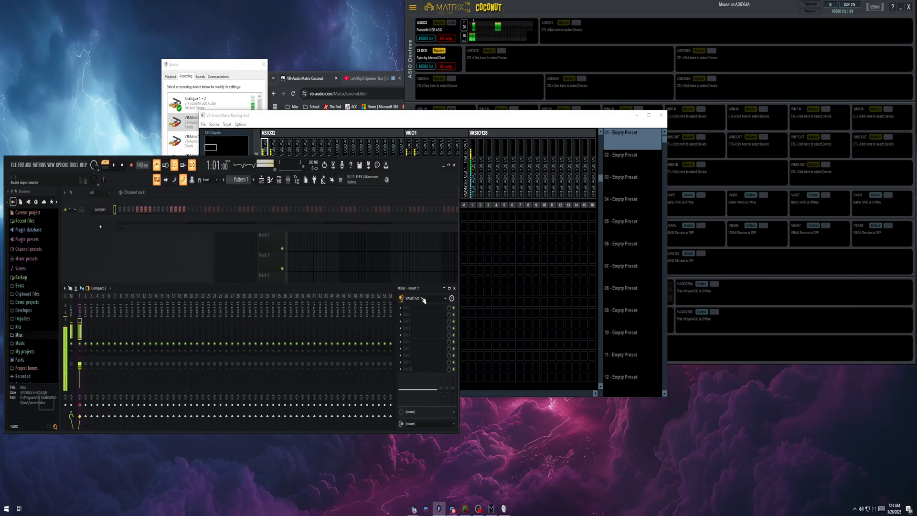
Step: Choose a VASIO128 channel as mixer Insert 1's audio input
left_click(423, 298)
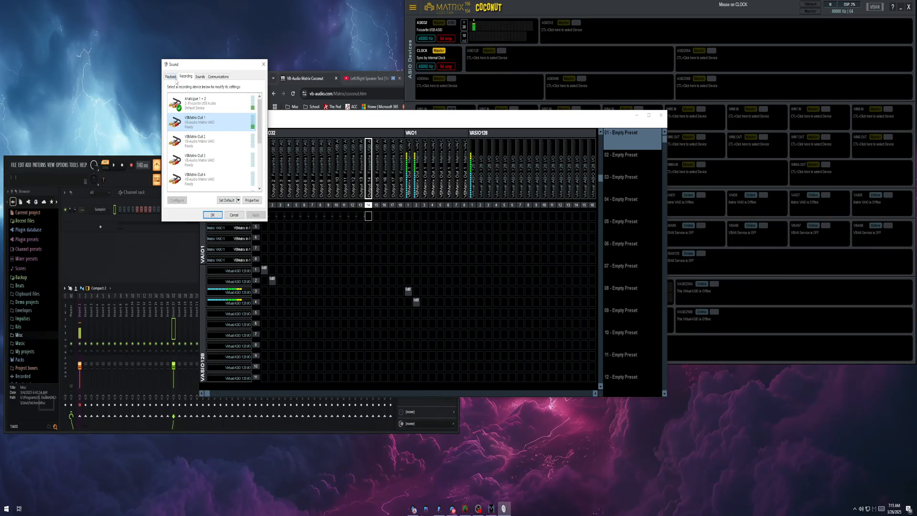
Step: Inspect the Focusrite speakers and VBMatrix In 1 in the Windows playback device list
left_click(170, 77)
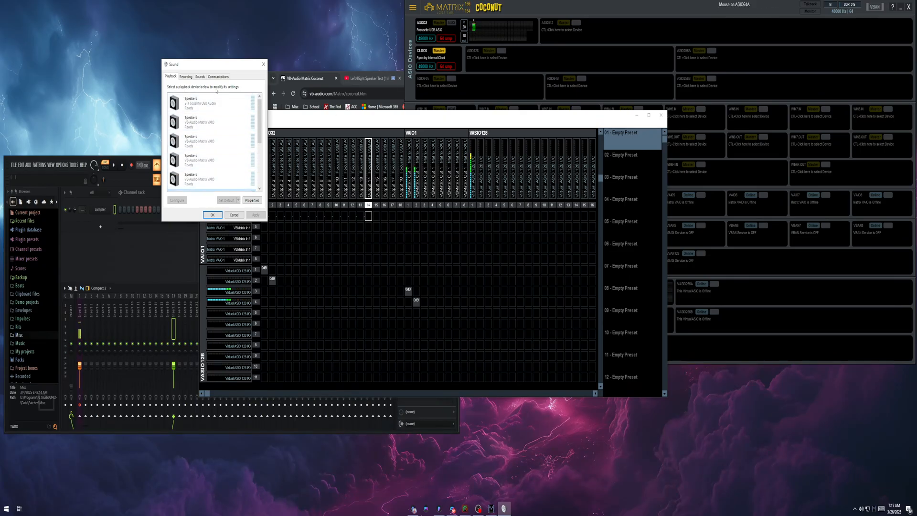
left_click(205, 105)
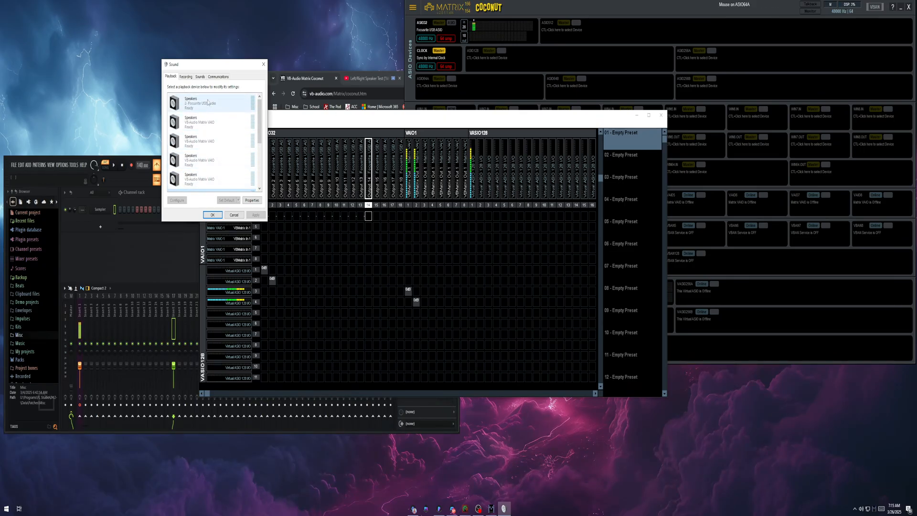
right_click(205, 103)
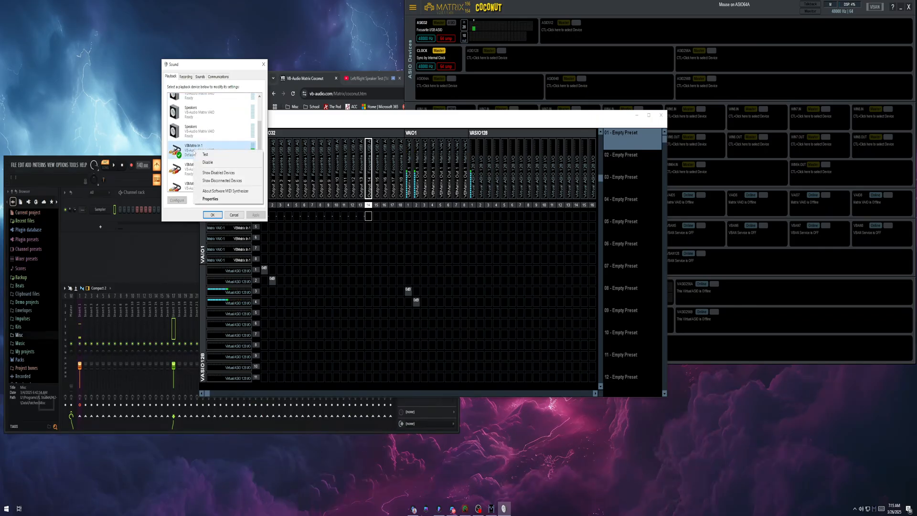
left_click(207, 155)
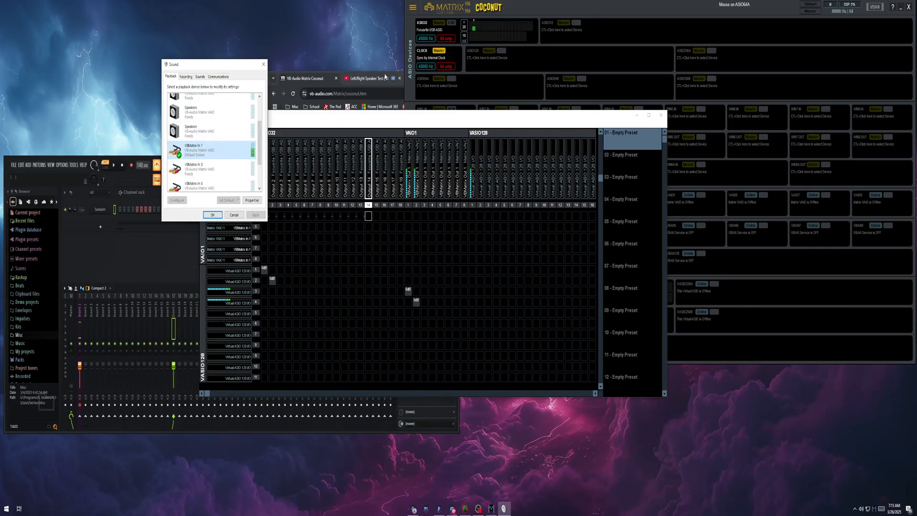
Step: Connect sources to VASIO128 channels in the routing grid and select preset 03
left_click(365, 78)
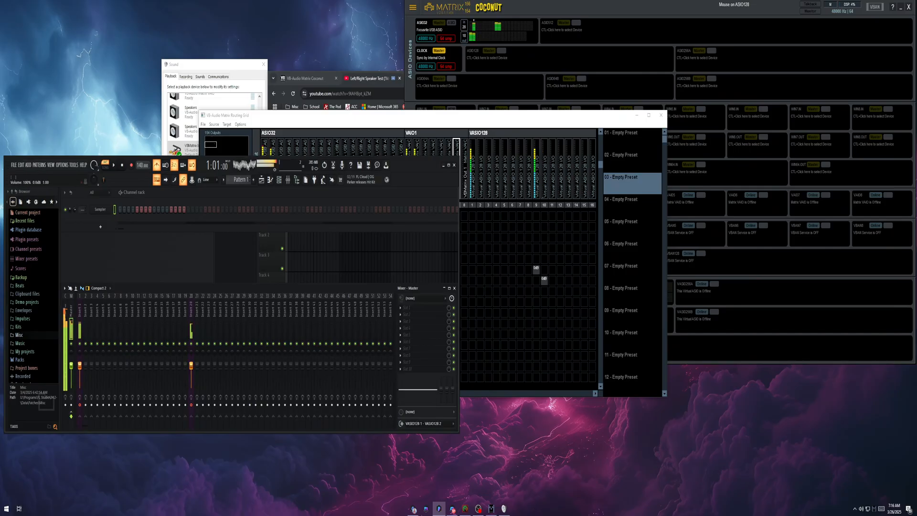
right_click(70, 362)
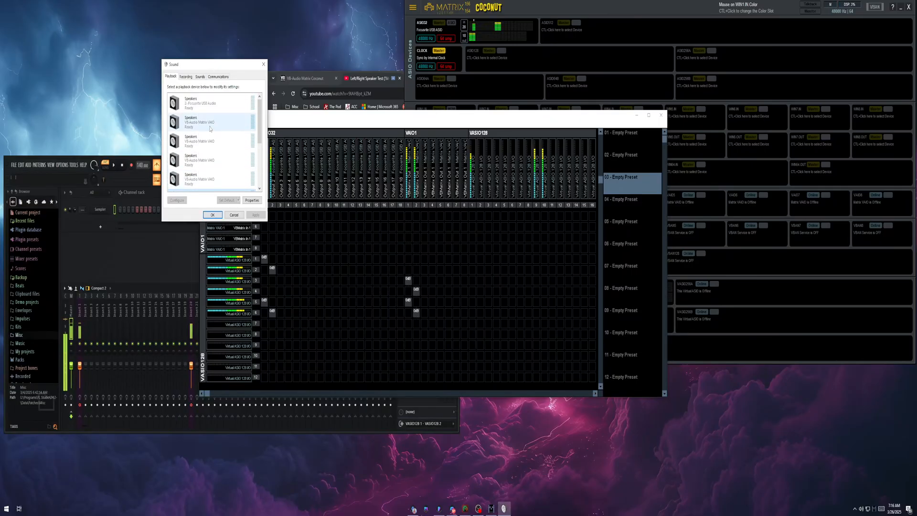
Step: Show the Windows recording devices list with the Focusrite input and VBMatrix outputs
left_click(185, 77)
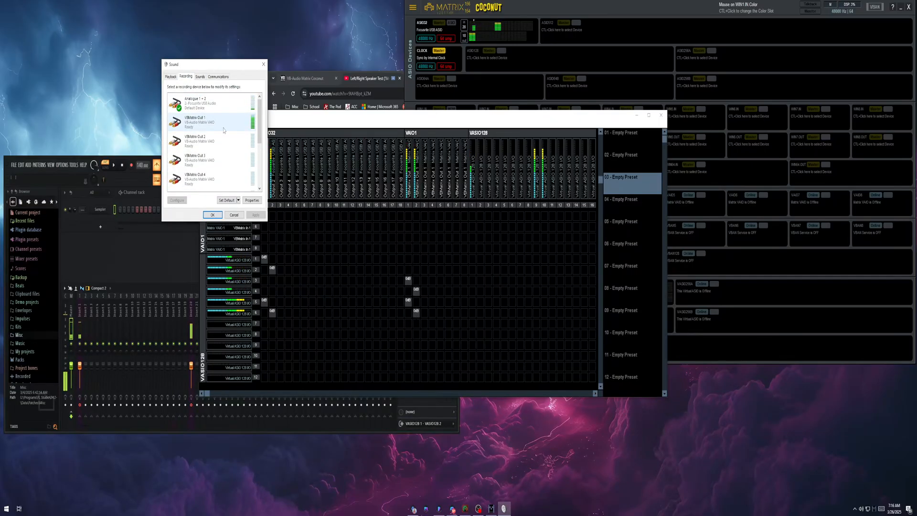